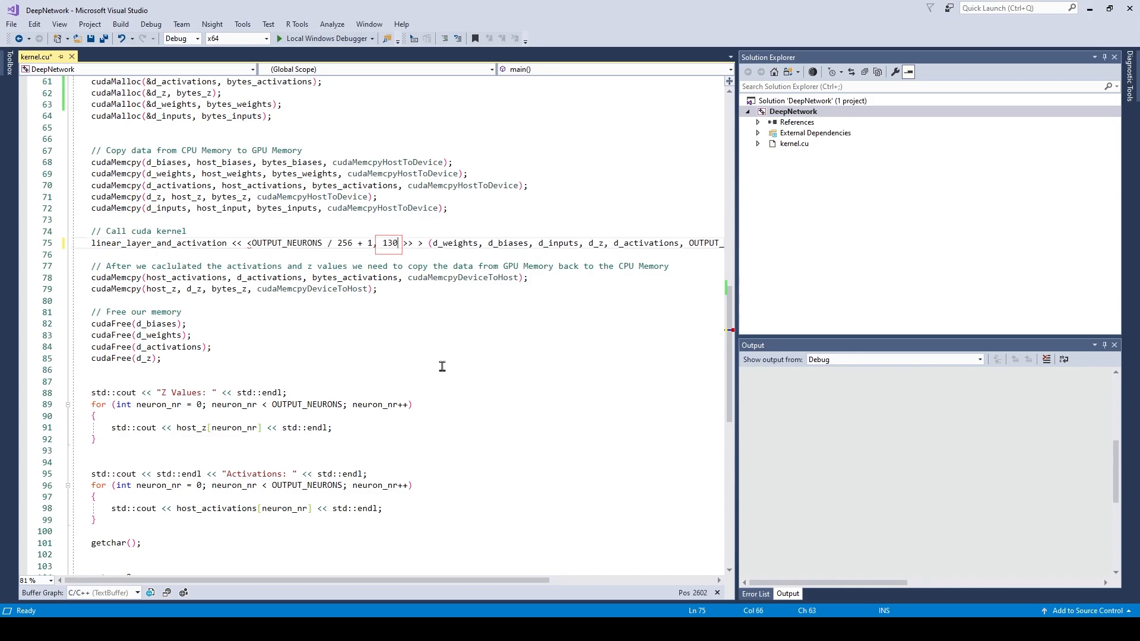
Add the kernel comment '// Other threads don't execute anything to avoid out of bounds access'.
{"action": "left_click", "coordinate": [327, 39]}
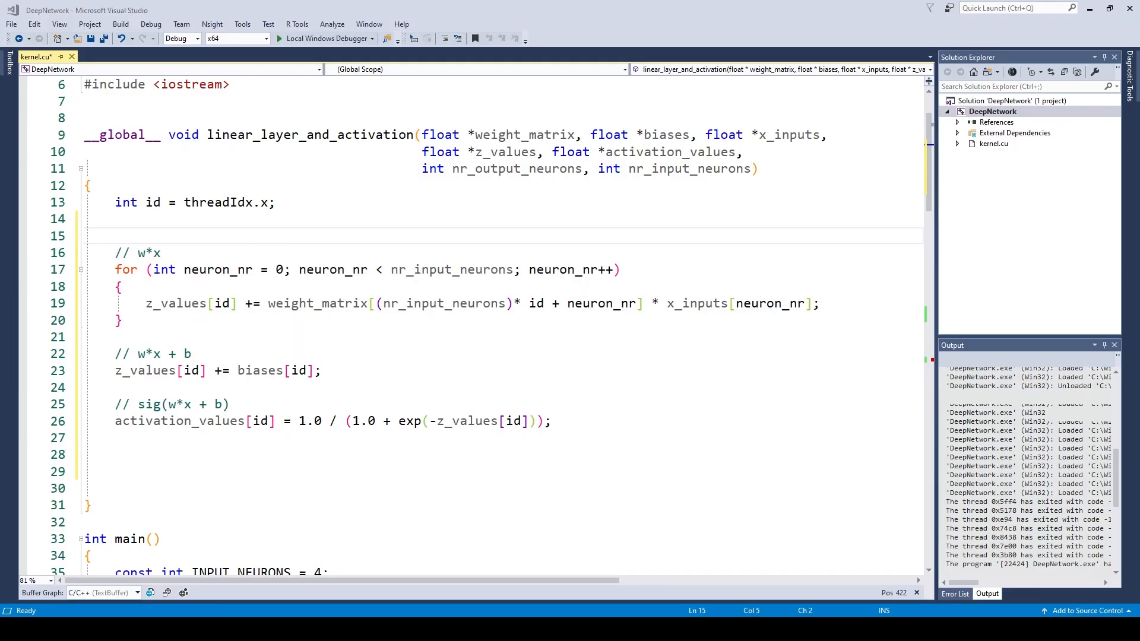
{"action": "type", "text": "// Other threads don't execute anything to avoid out of bounds access"}
{"action": "type", "text": "for (int shape_index = 0; shape_index < shape_length; shape_index++)"}
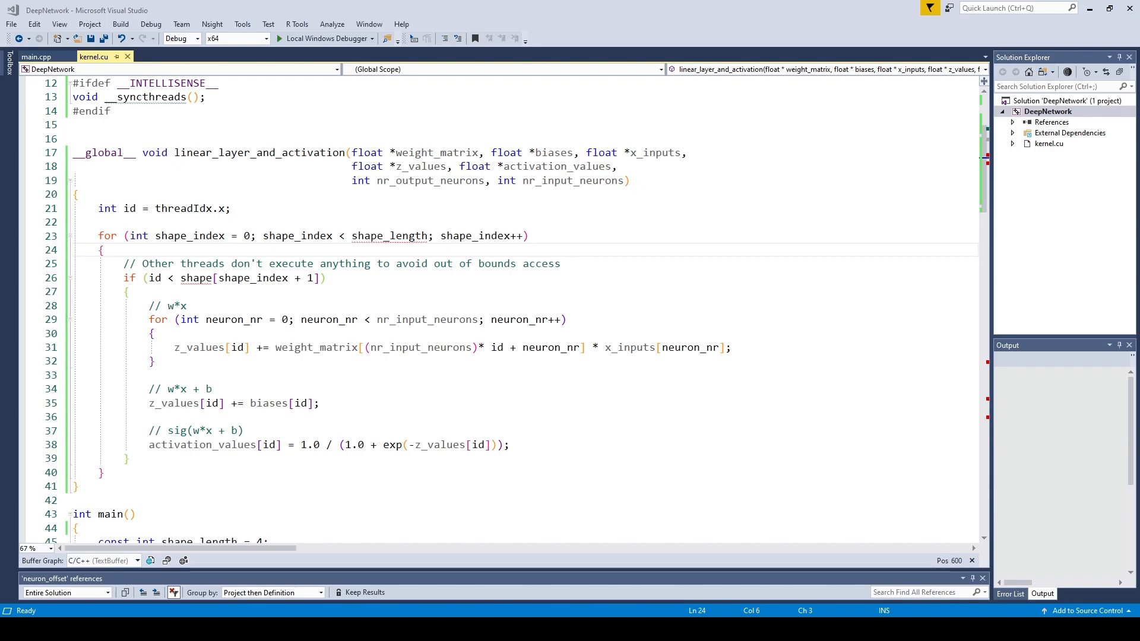
{"action": "left_click_drag", "start_coordinate": [351, 181], "coordinate": [629, 180]}
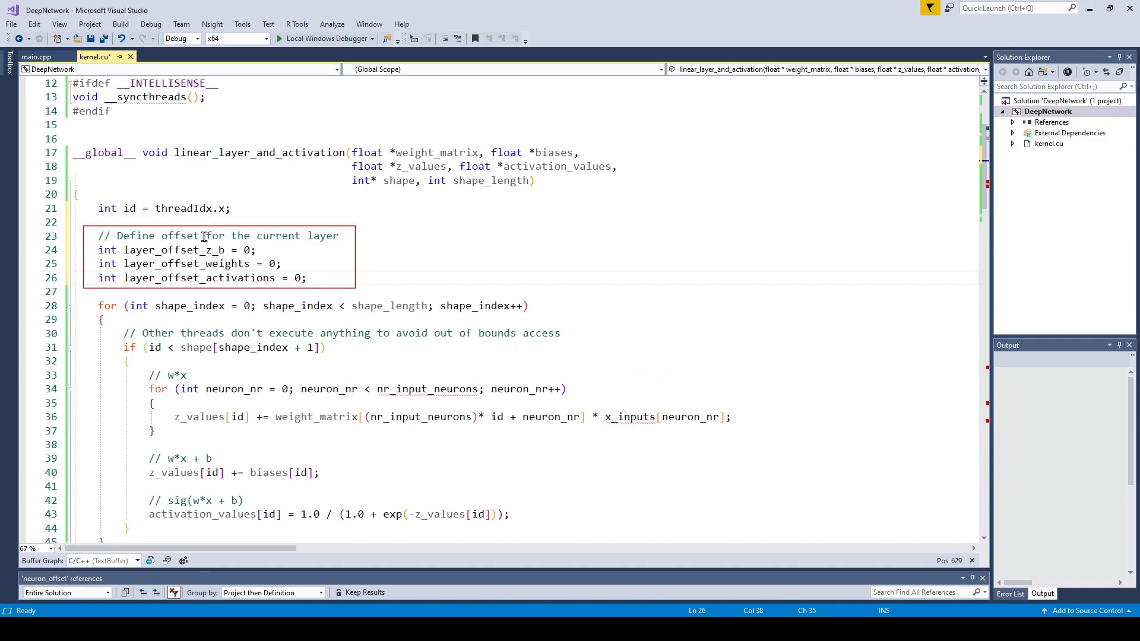
Save kernel.cu with the loop body using layer_offset_z_b, layer_offset_weights and layer_offset_activations indices.
{"action": "key", "text": "ctrl+s"}
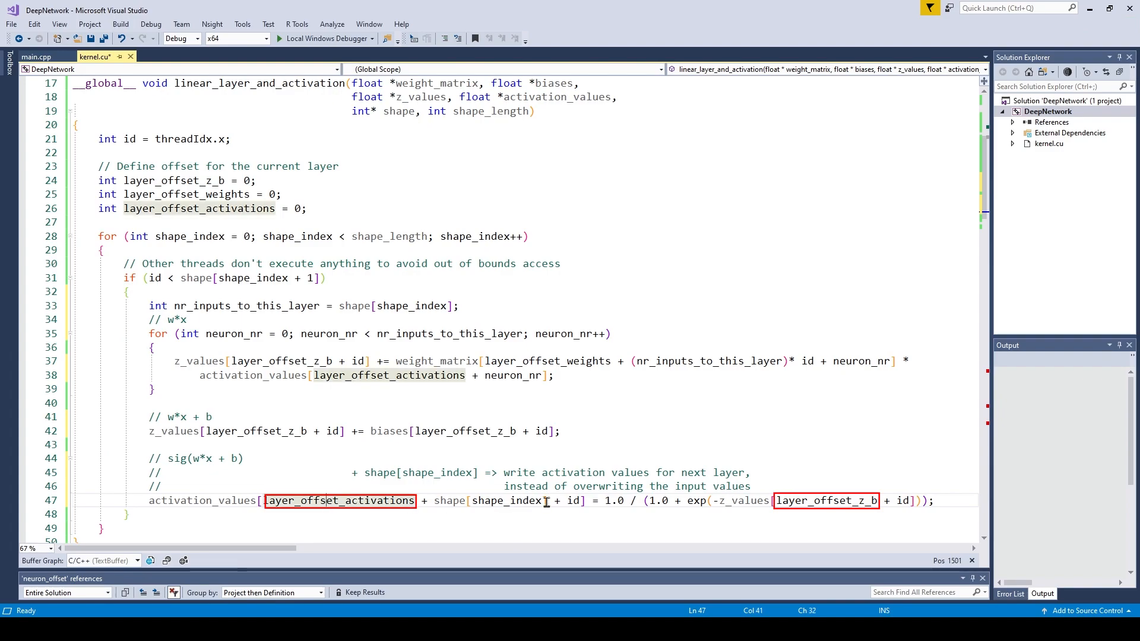
{"action": "scroll", "scroll_direction": "right", "scroll_amount": 3}
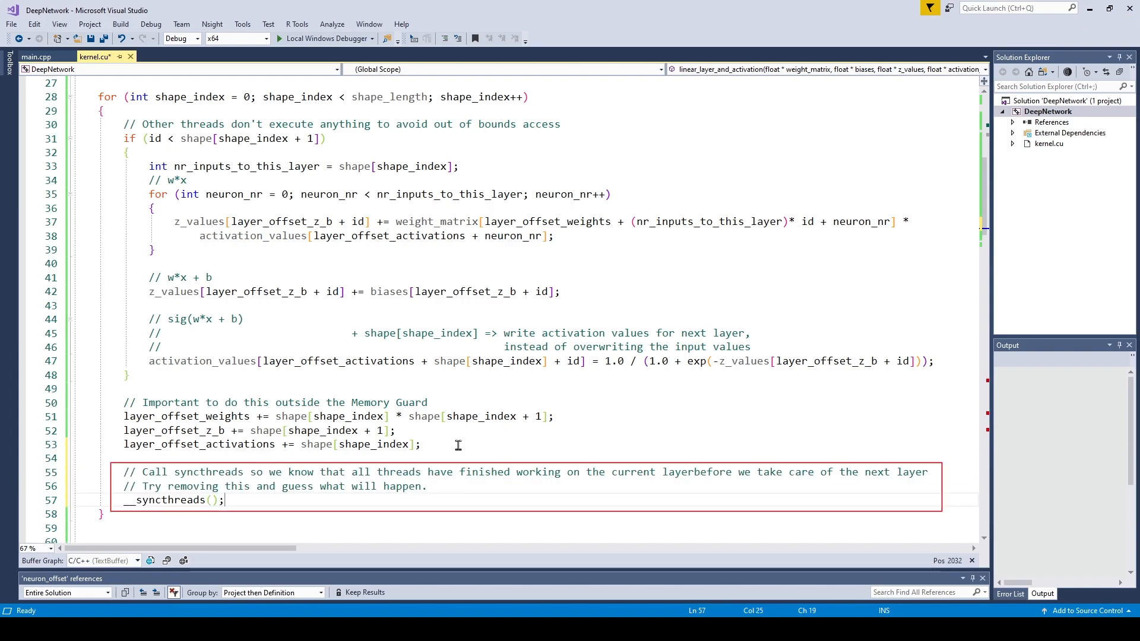
Add the shape[shape_index] offset increments and a __syncthreads() call after the if block.
{"action": "left_click", "coordinate": [91, 38]}
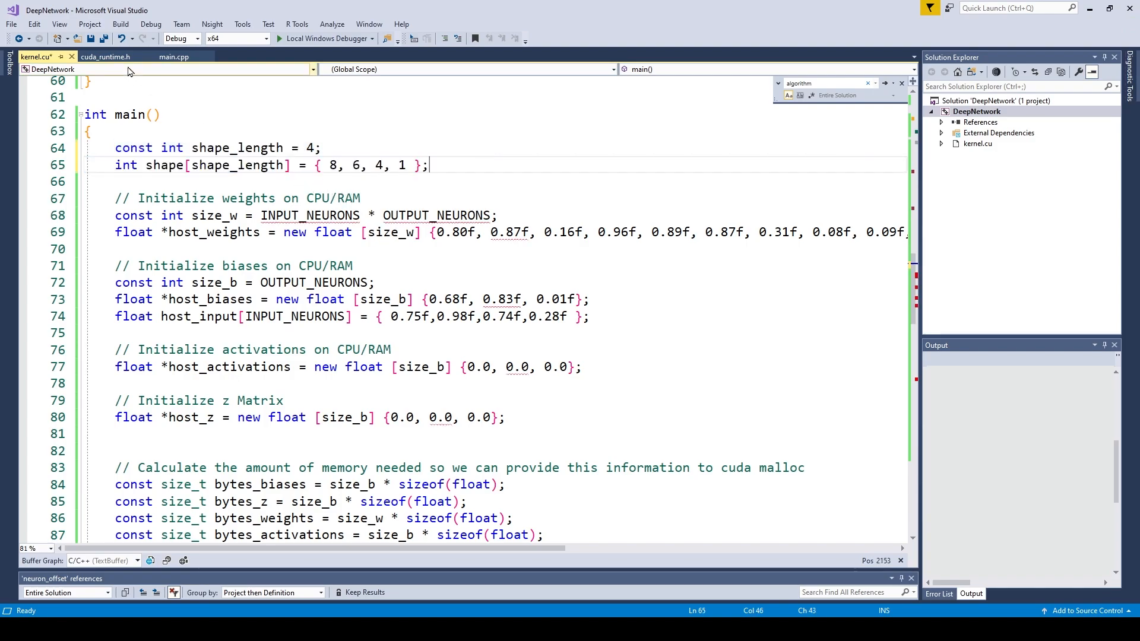
Save kernel.cu with shape_length 4 and shape {8, 6, 4, 1} declared in main().
{"action": "key", "text": "ctrl+s"}
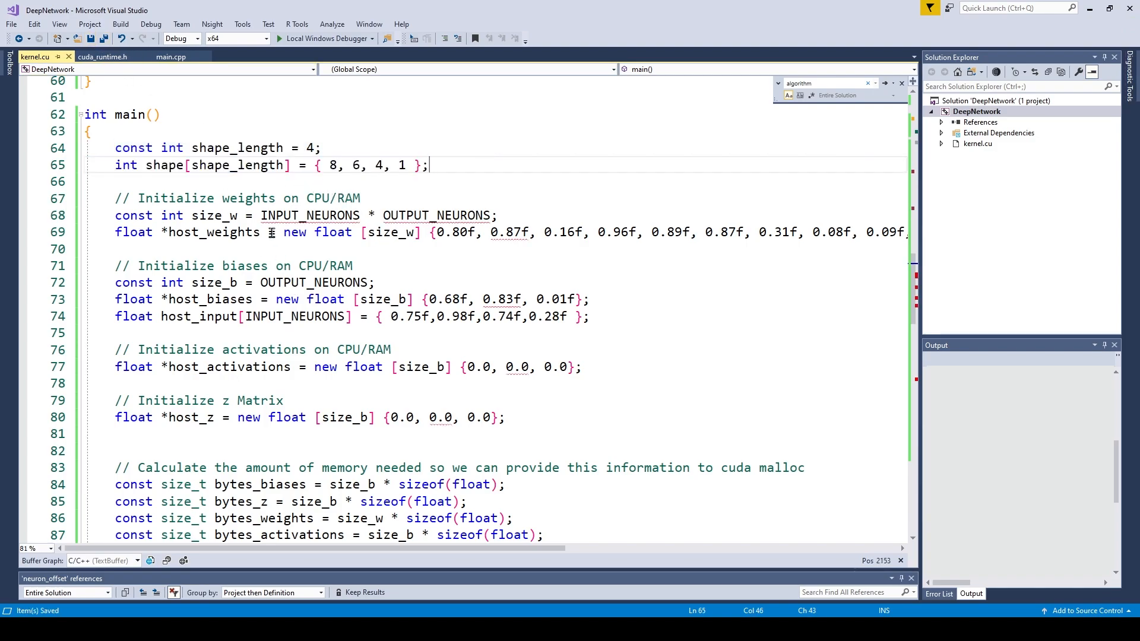
{"action": "mouse_move", "coordinate": [153, 219]}
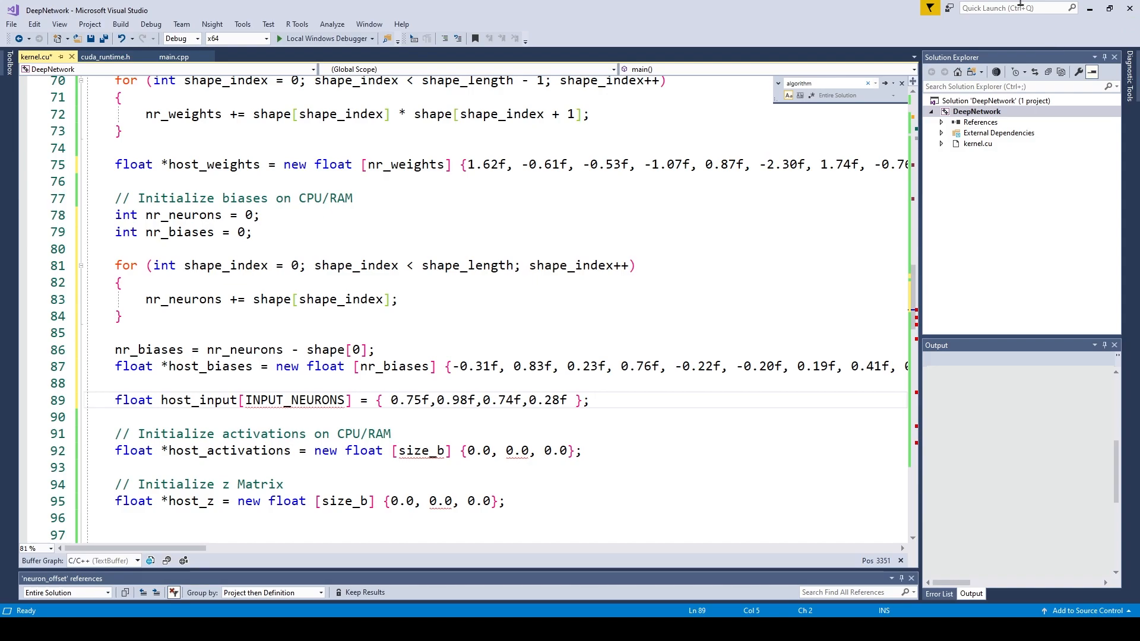
Base memory sizes on nr_biases, nr_weights, nr_neurons, add bytes_shape, drop d_inputs, and save.
{"action": "left_click", "coordinate": [589, 400]}
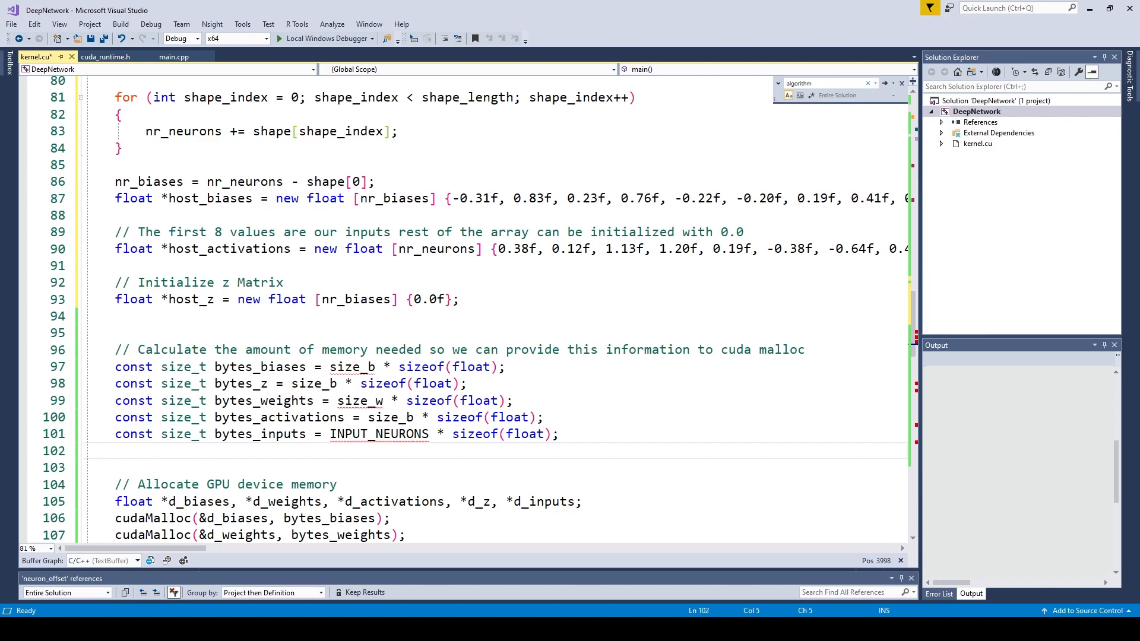
{"action": "left_click", "coordinate": [115, 451]}
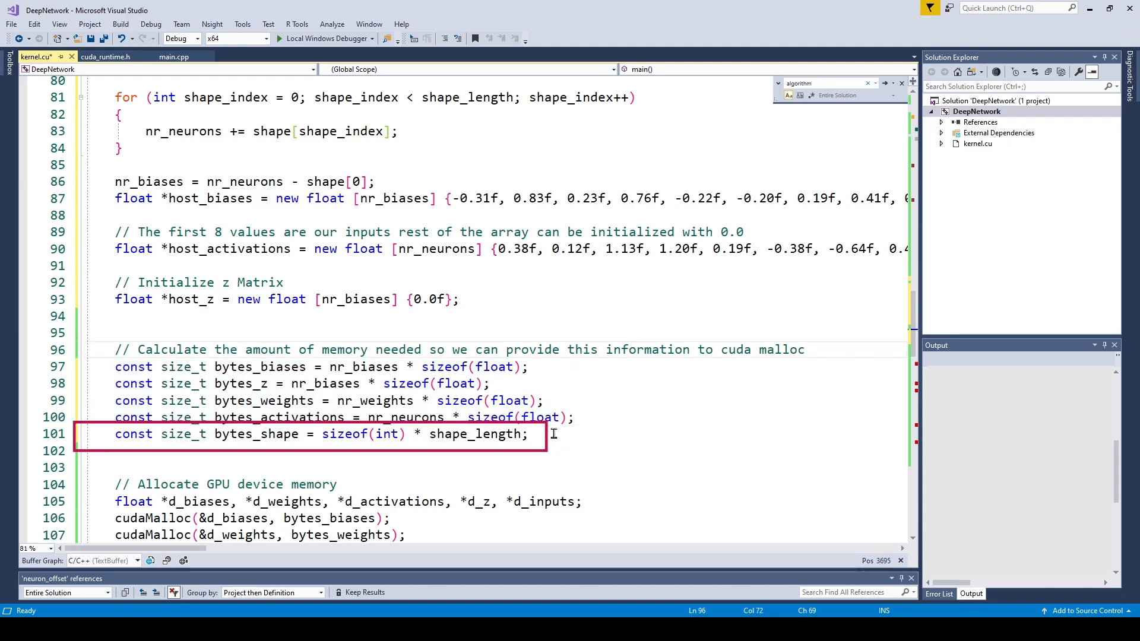
{"action": "left_click", "coordinate": [658, 349]}
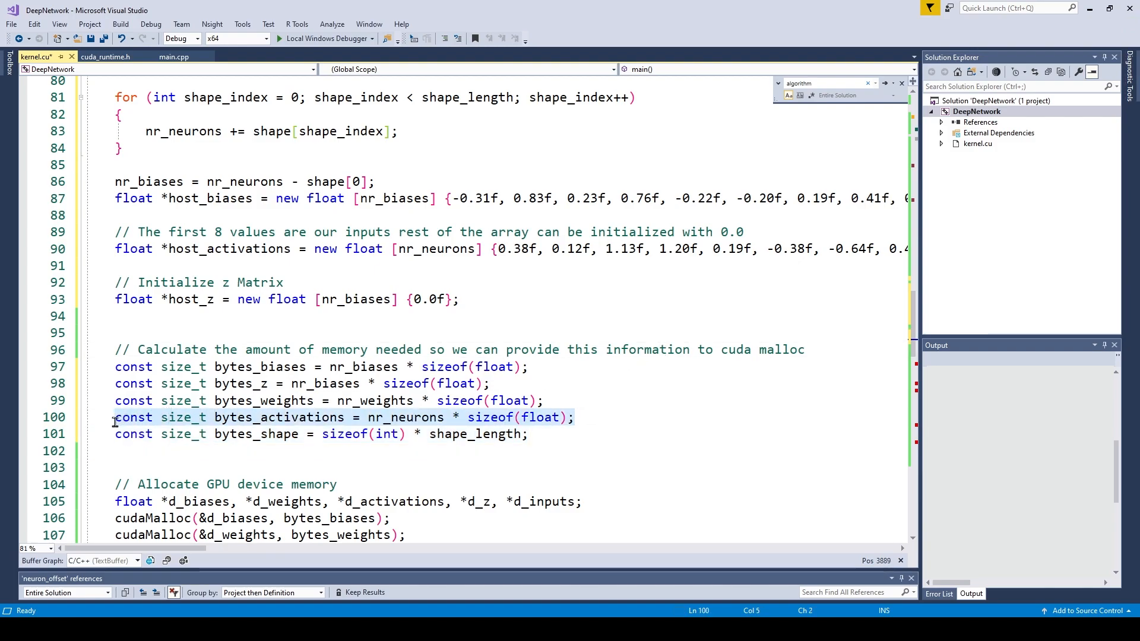
{"action": "key", "text": "enter"}
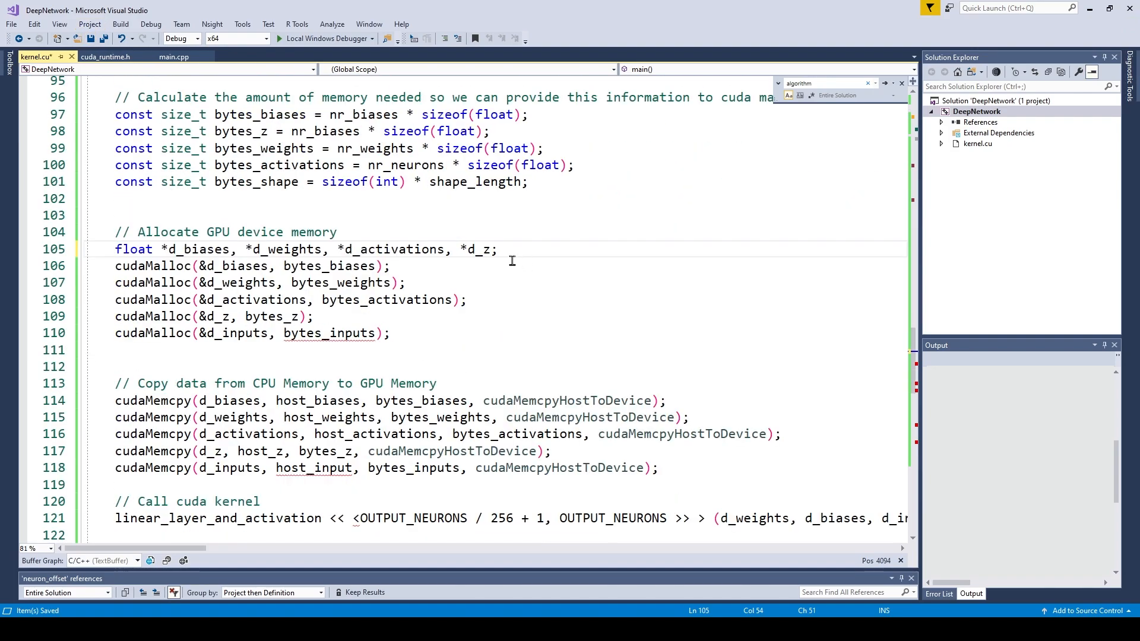
Declare int *d_shape and allocate it on the GPU with cudaMalloc(&d_shape, bytes_shape).
{"action": "type", "text": "int"}
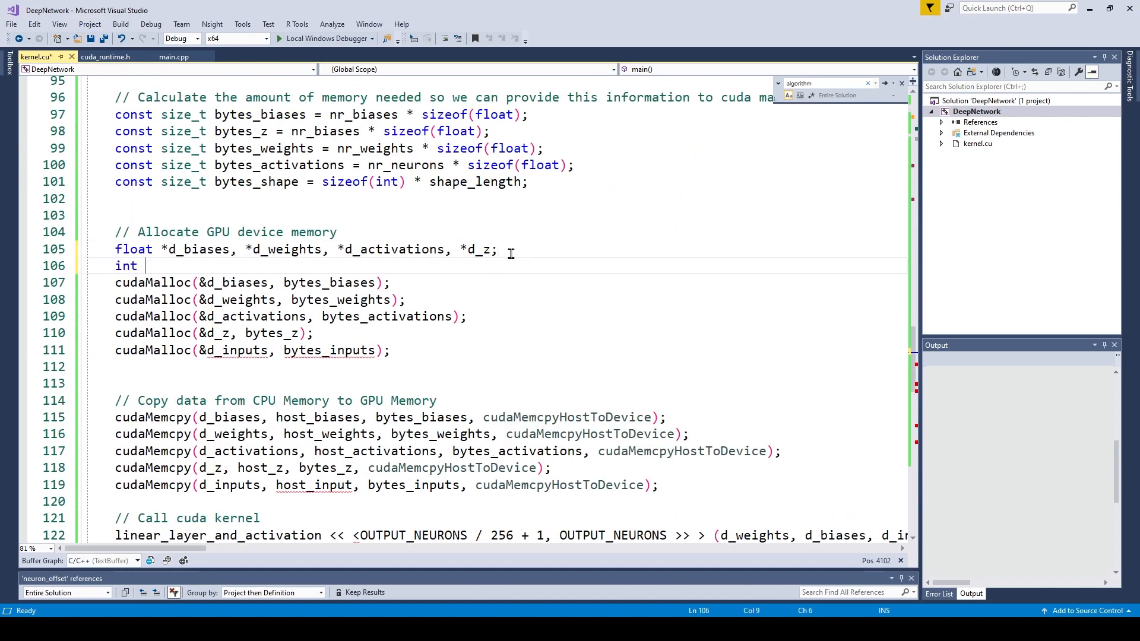
{"action": "type", "text": "*d_shape;"}
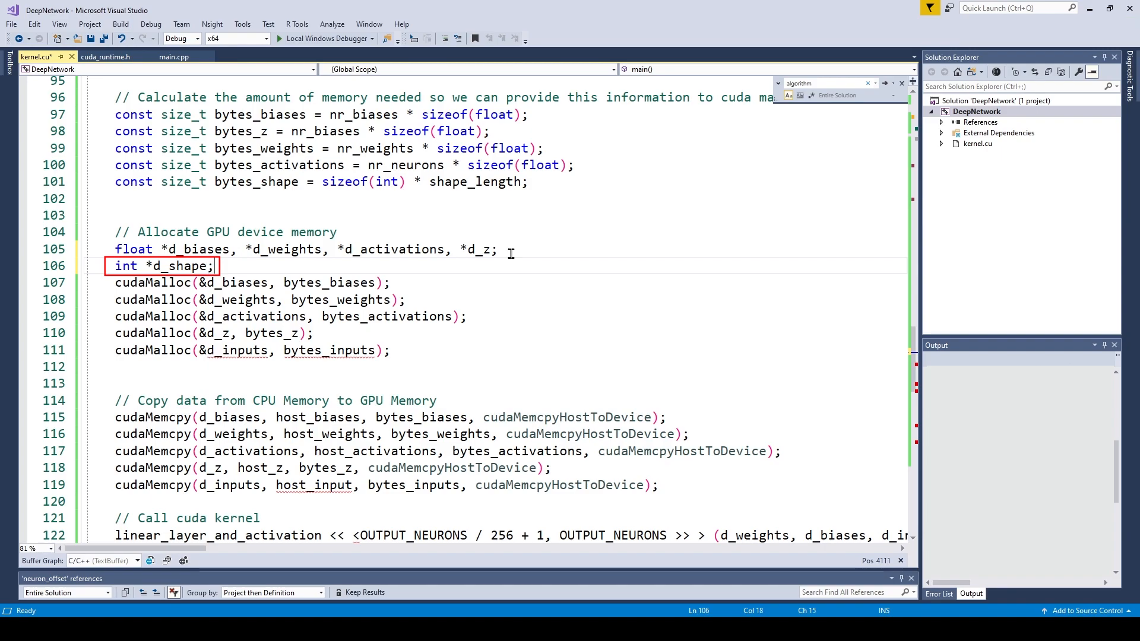
{"action": "left_click", "coordinate": [85, 38]}
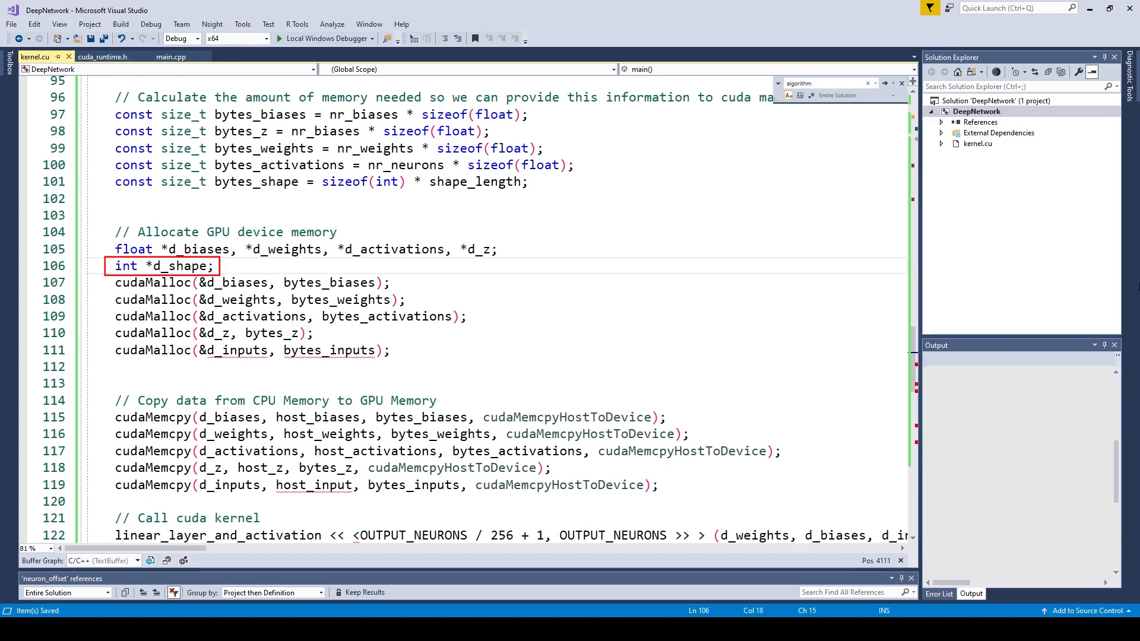
{"action": "type", "text": "cudaMalloc(&d_shape, bytes_shape);"}
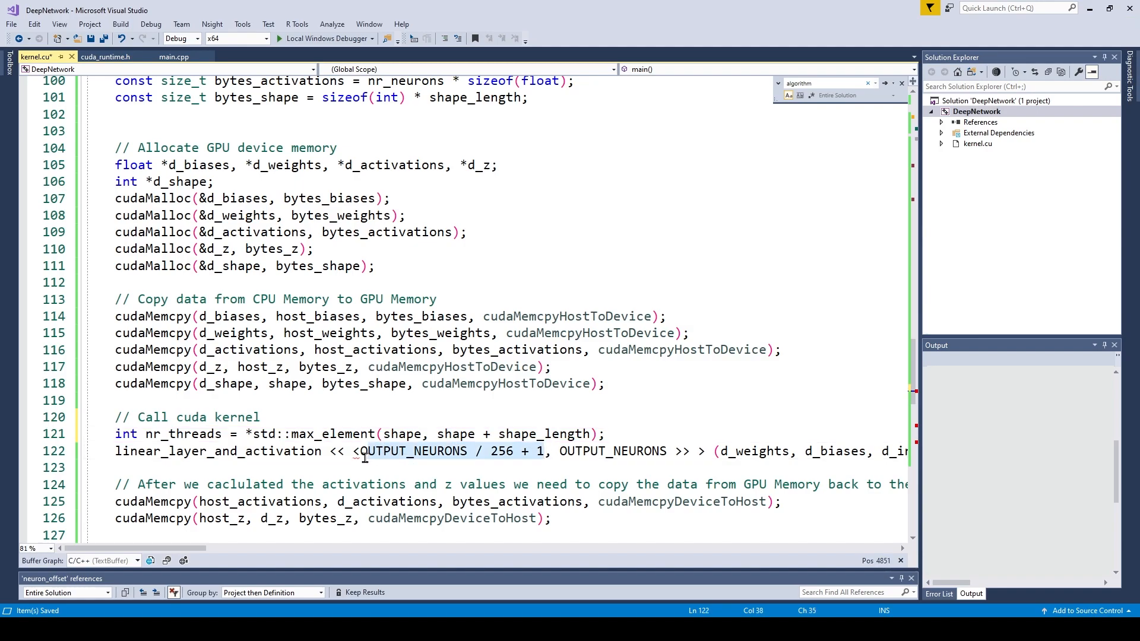
Change the kernel launch to <<1, nr_threads>> with d_shape and shape_length as arguments.
{"action": "type", "text": "1"}
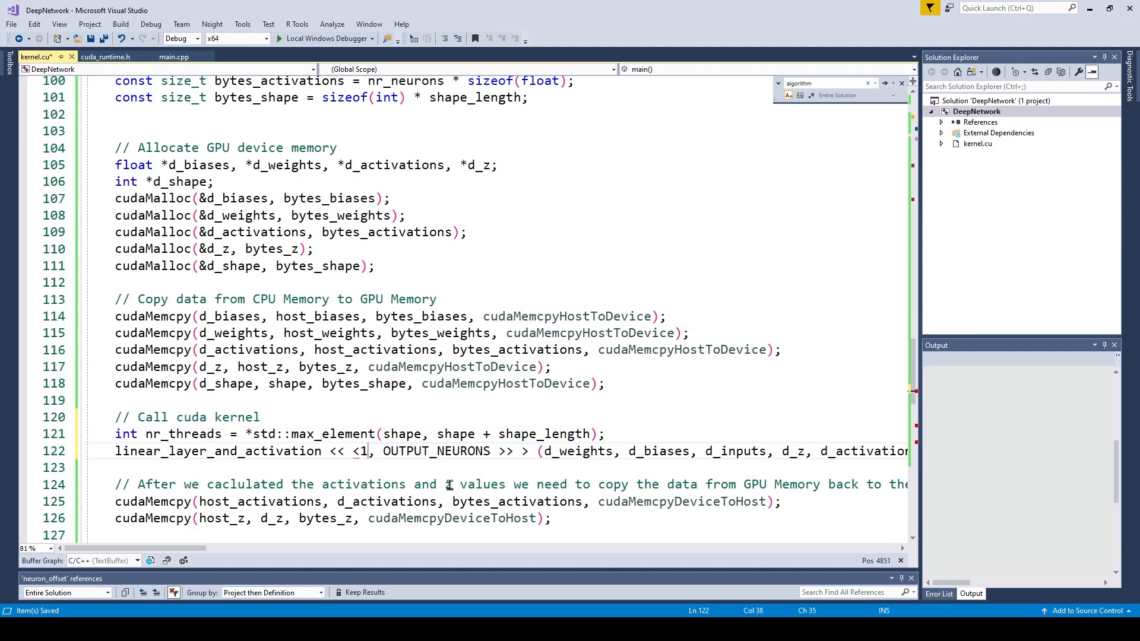
{"action": "type", "text": "nr"}
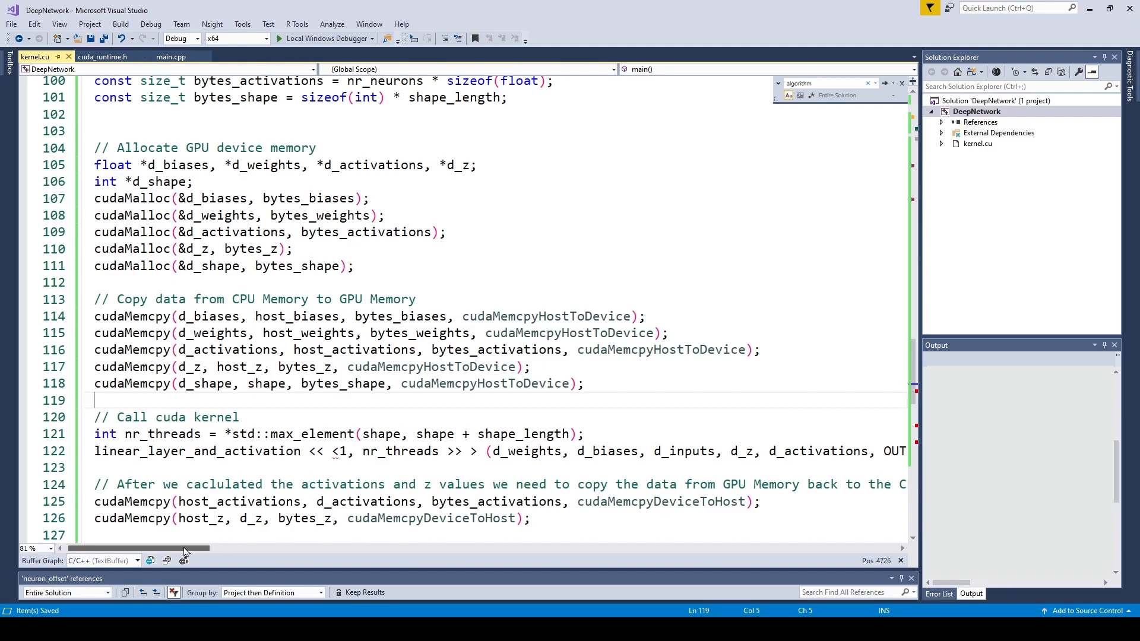
{"action": "scroll", "scroll_direction": "right", "scroll_amount": 3}
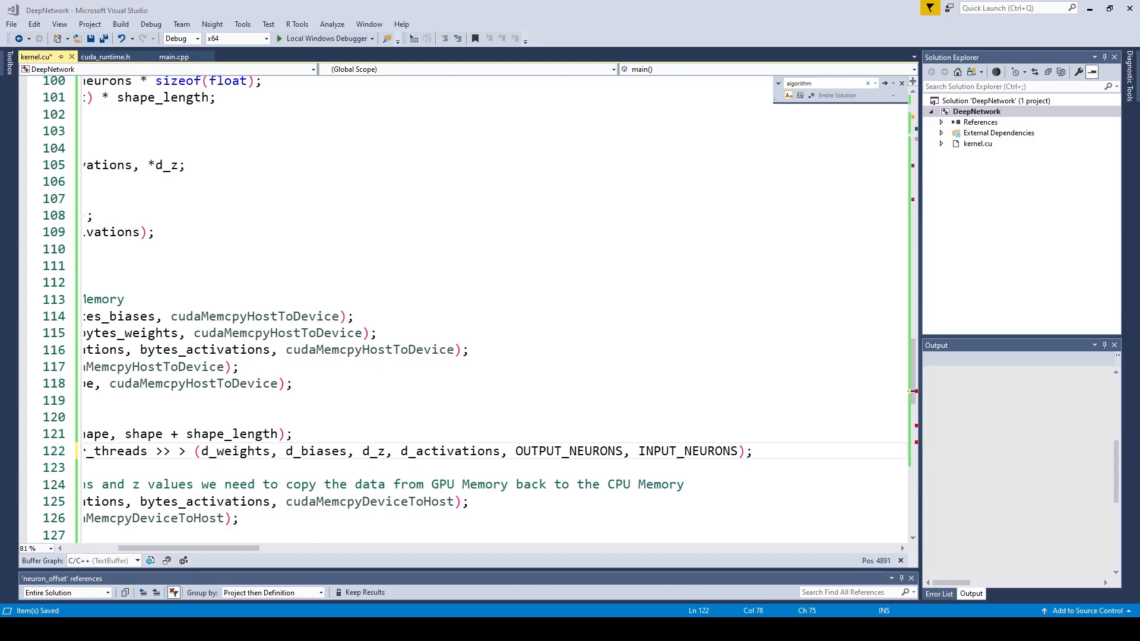
{"action": "left_click", "coordinate": [660, 450]}
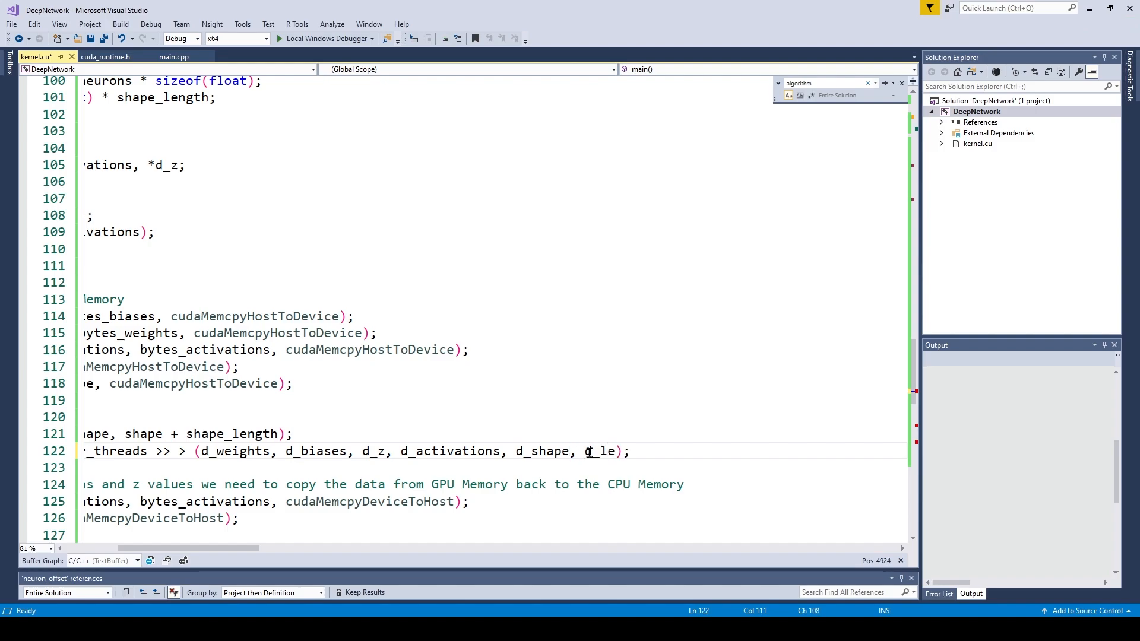
{"action": "type", "text": "shape"}
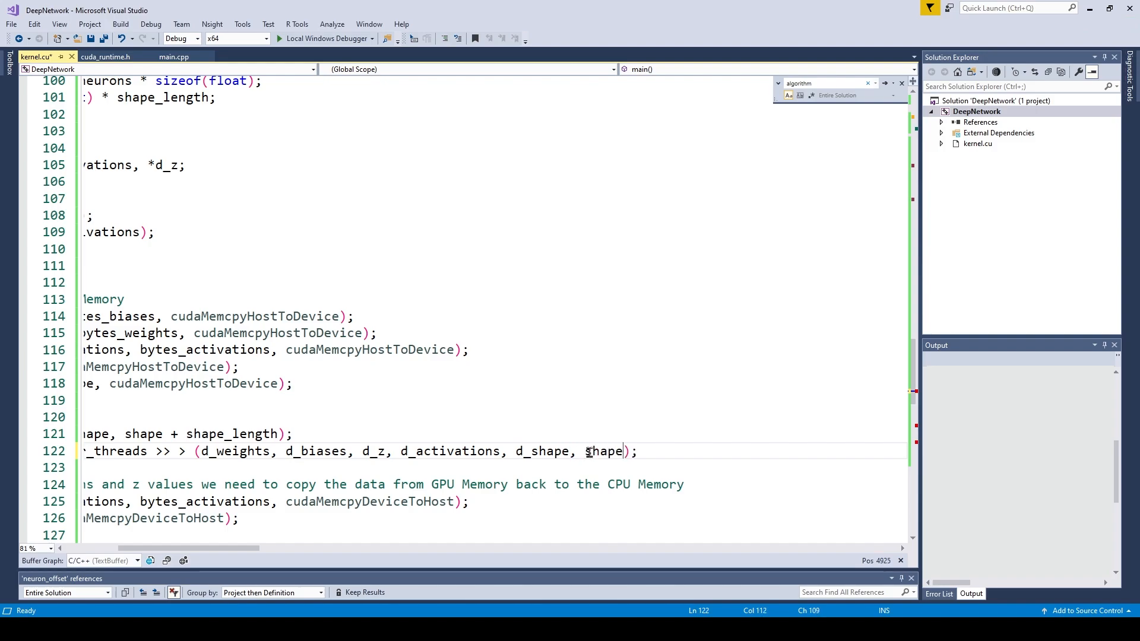
{"action": "type", "text": "_length"}
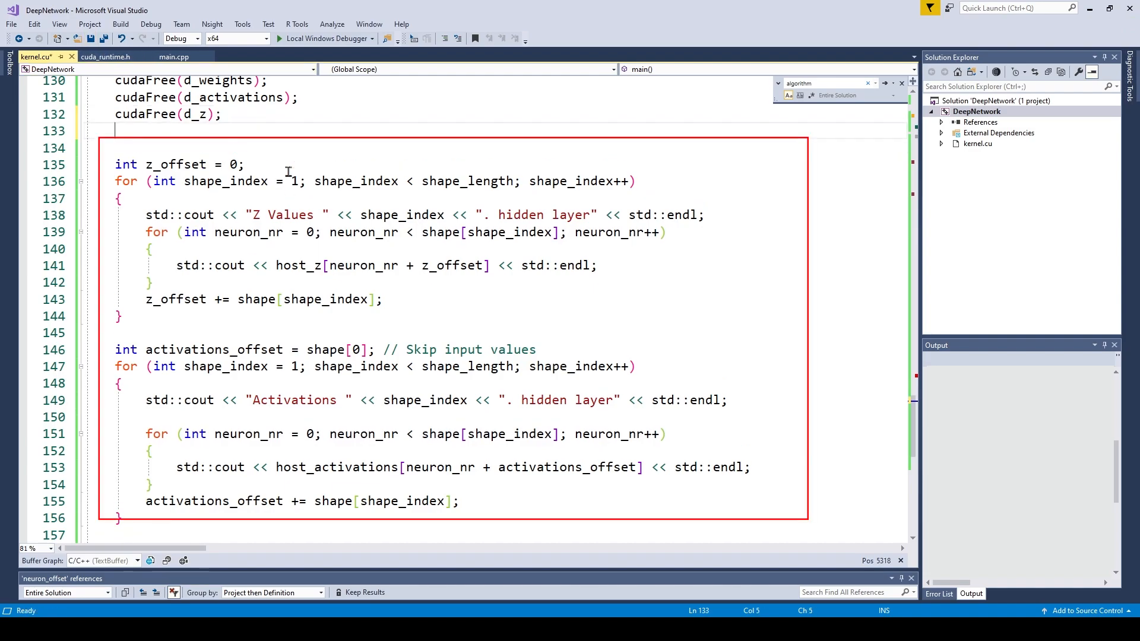
Add cudaFree(d_shape) and run via Local Windows Debugger to print hidden-layer outputs.
{"action": "type", "text": "c"}
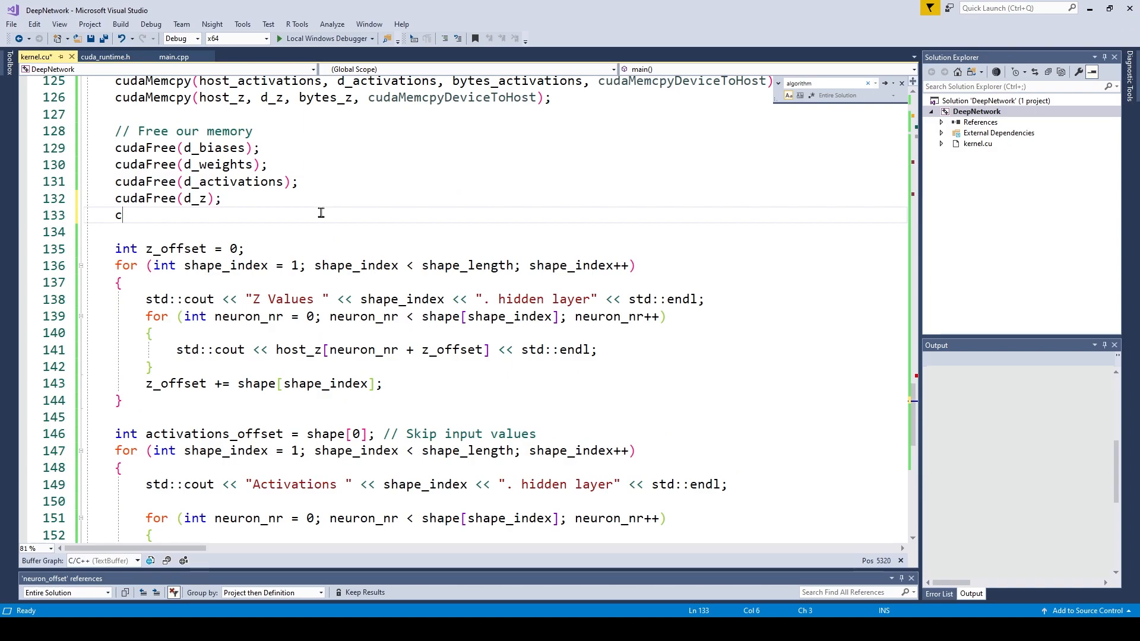
{"action": "type", "text": "udaFree(d_shape);"}
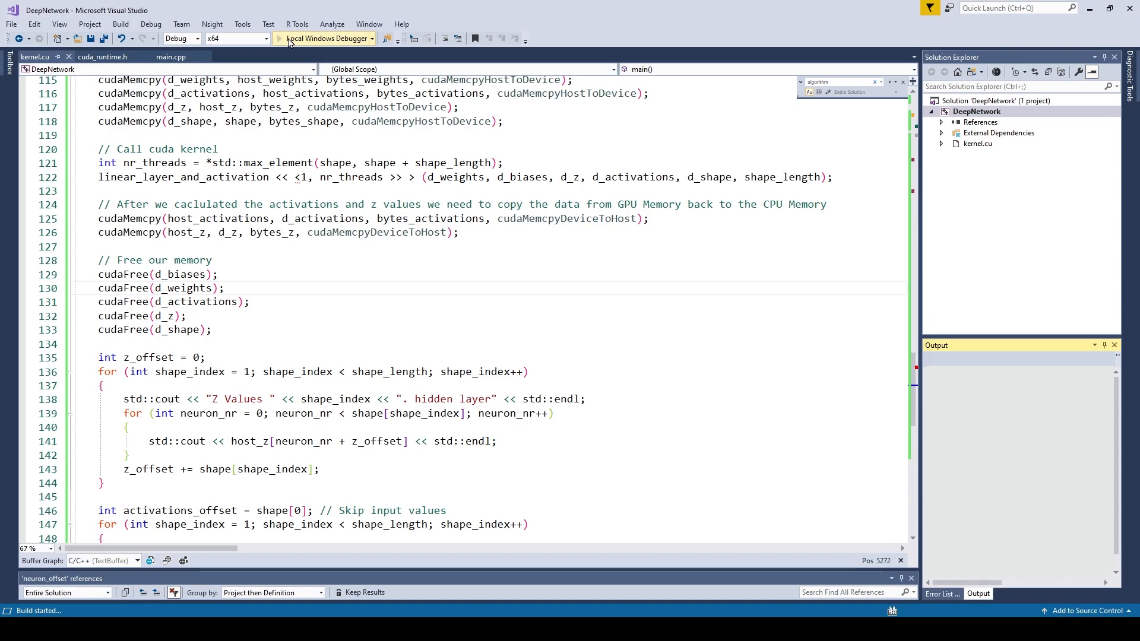
{"action": "left_click", "coordinate": [286, 39]}
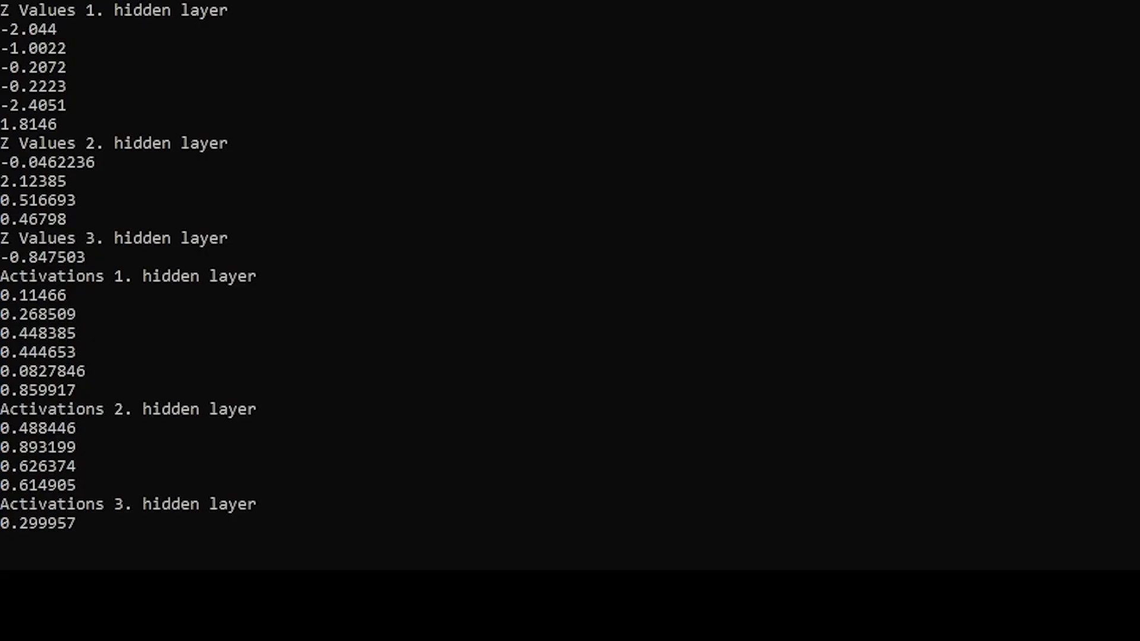